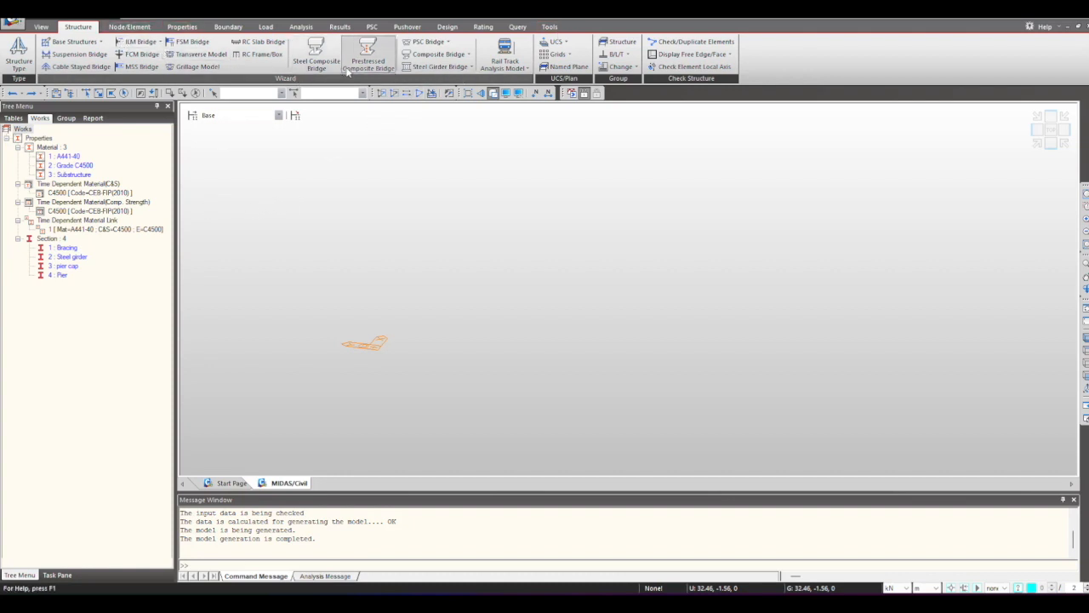
mouse_move(316, 54)
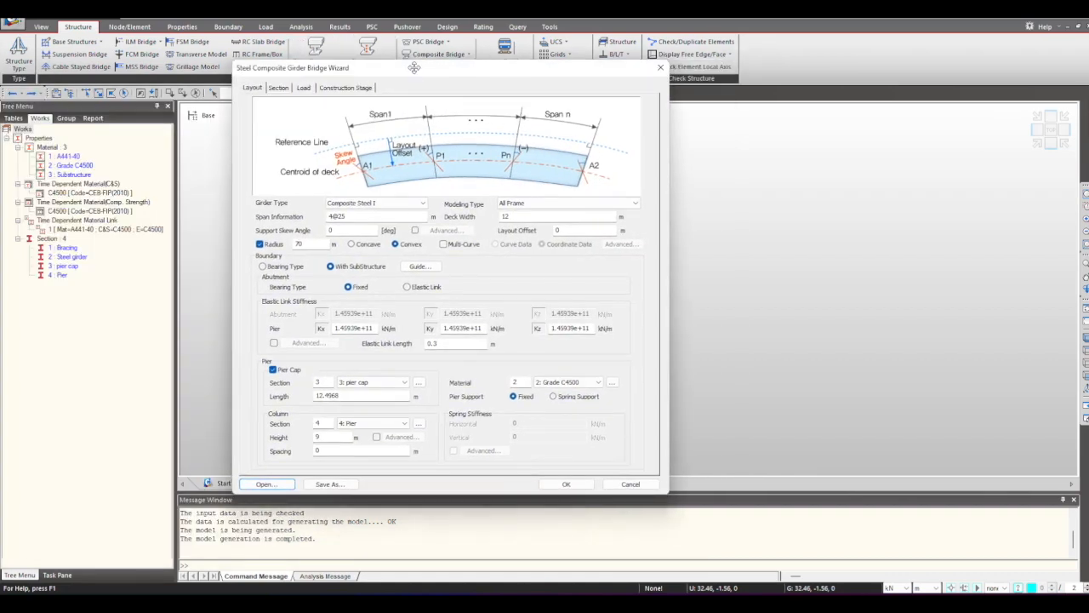
mouse_move(419, 323)
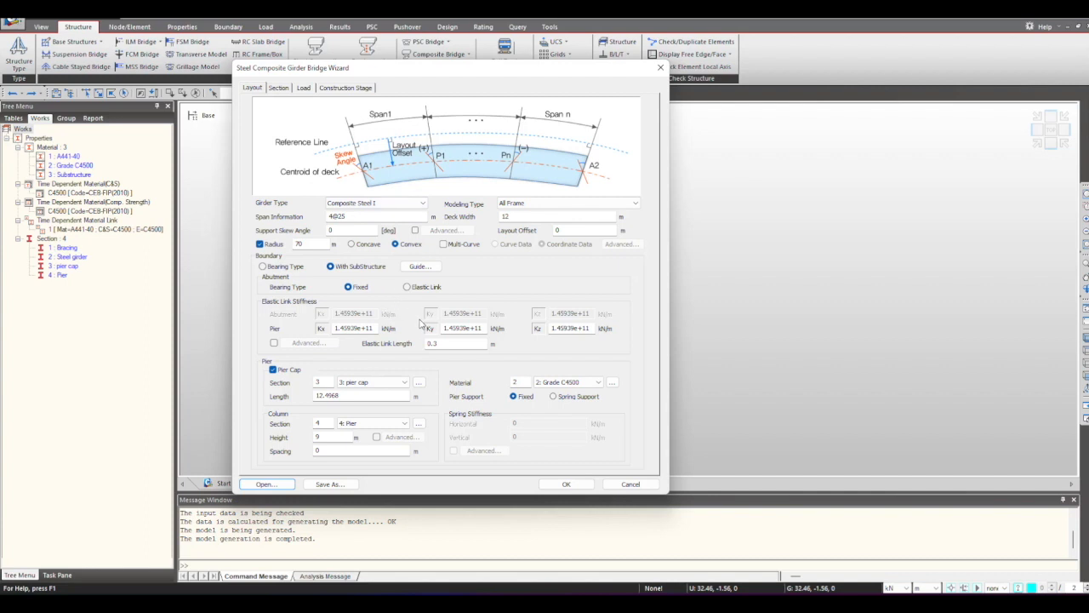
mouse_move(418, 322)
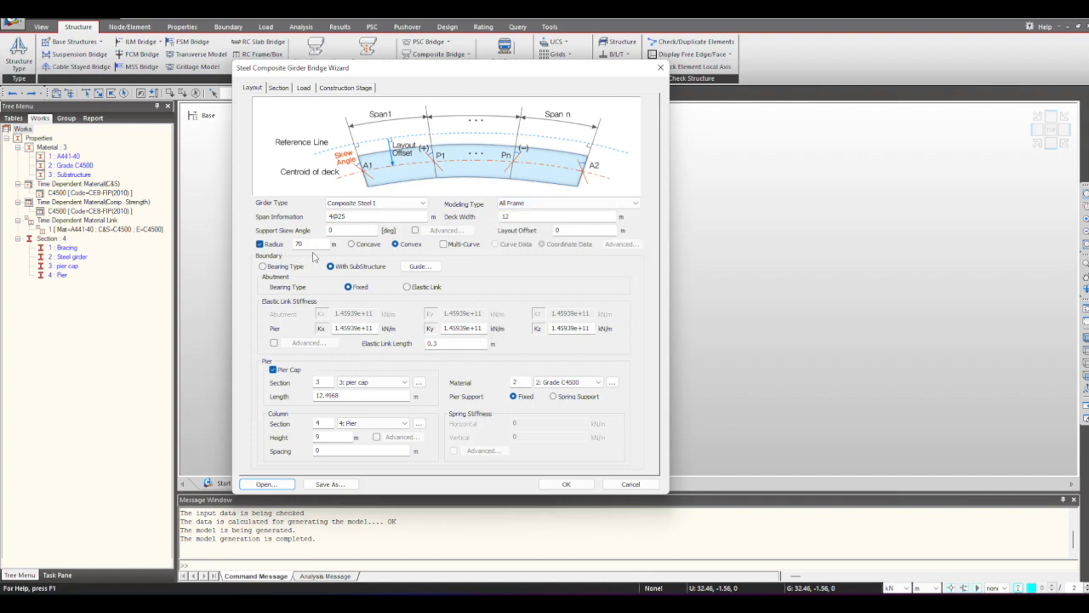
Accept the wizard layout of four 25 m spans on a 70 m radius with piers
left_click(351, 230)
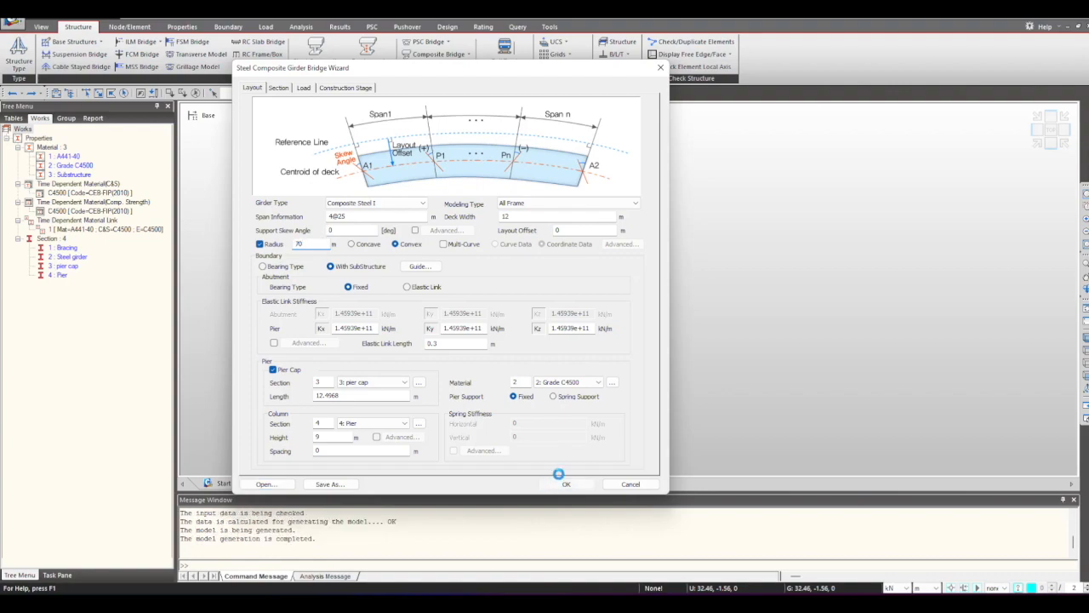
left_click(566, 483)
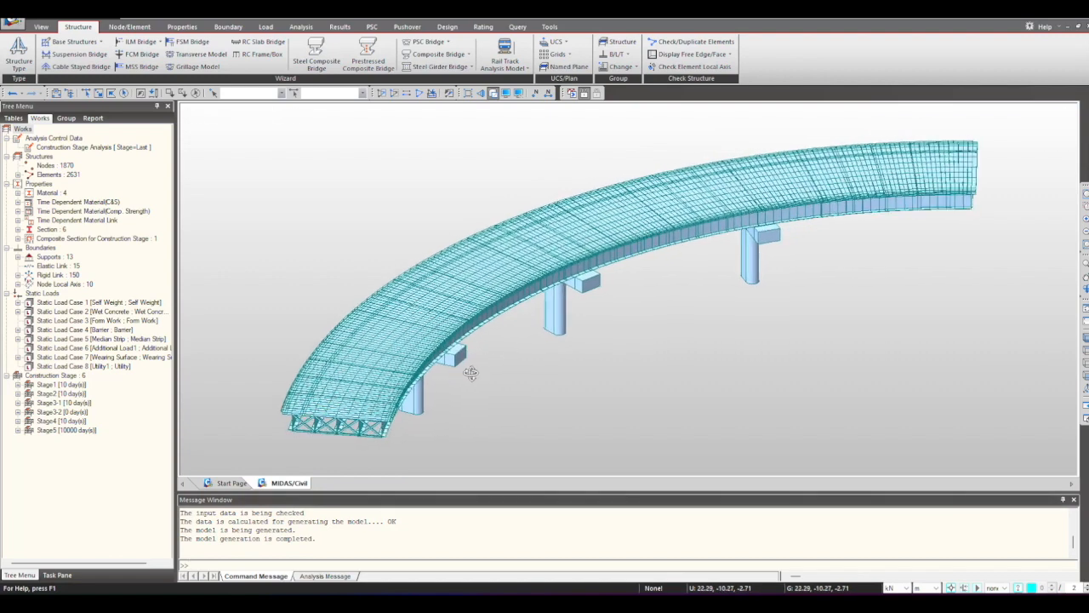
left_click(279, 115)
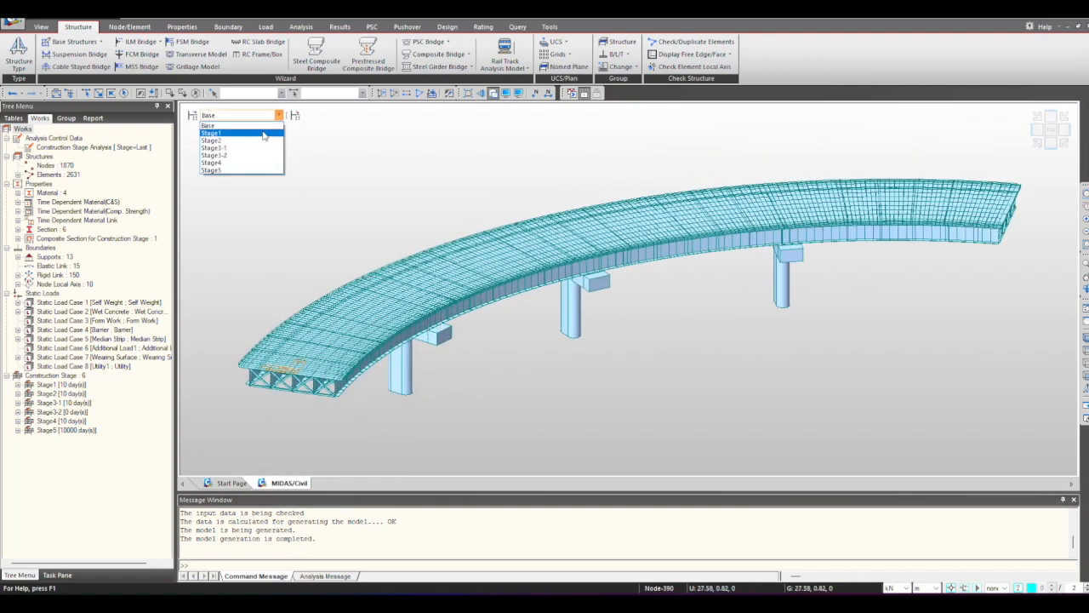
left_click(211, 133)
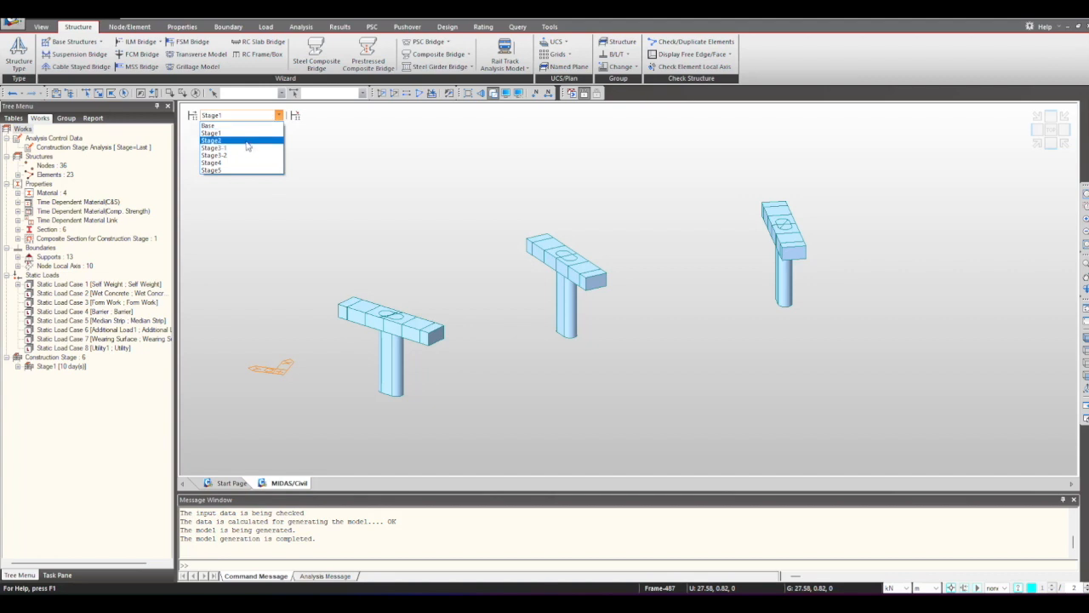
left_click(213, 139)
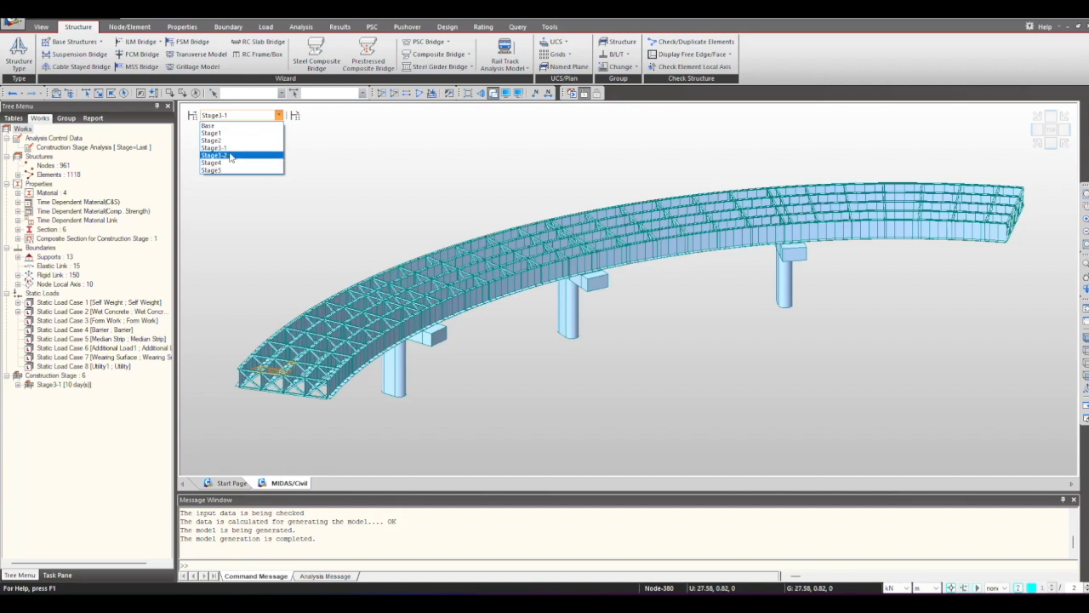
left_click(215, 155)
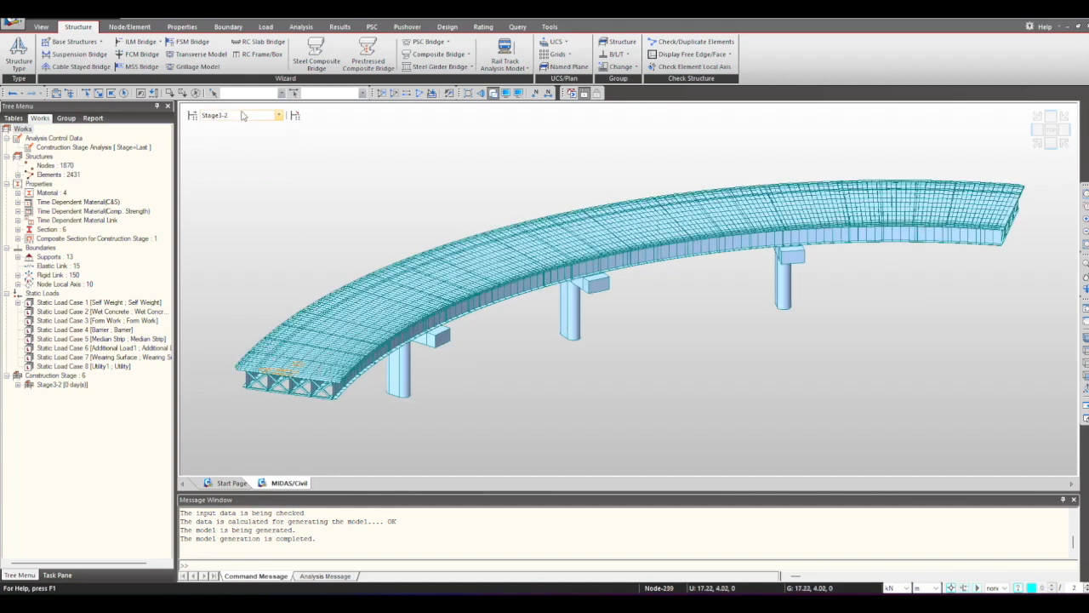
left_click(279, 115)
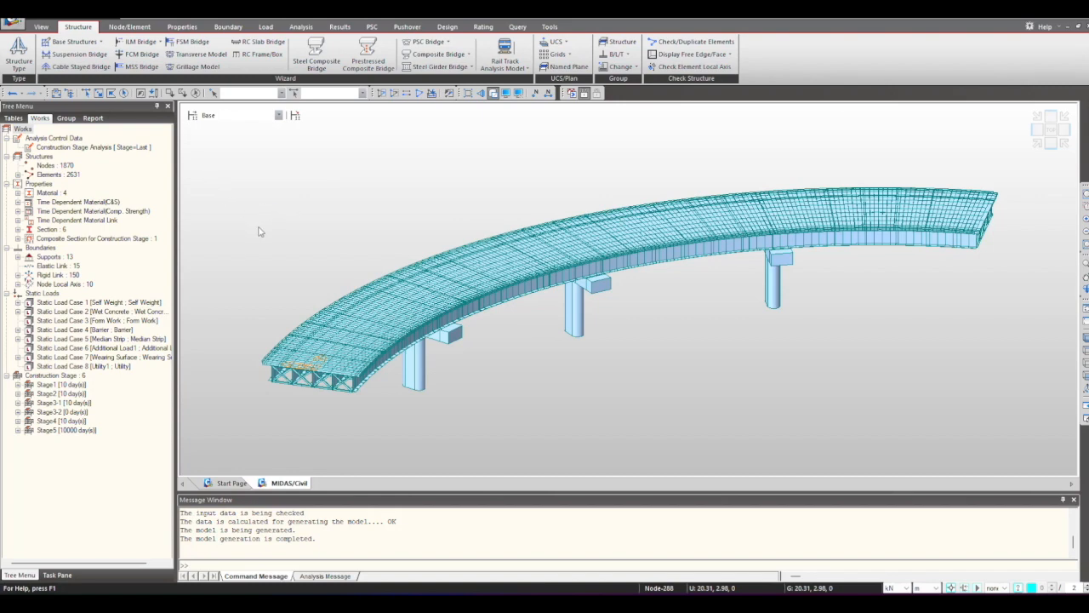
left_click(182, 26)
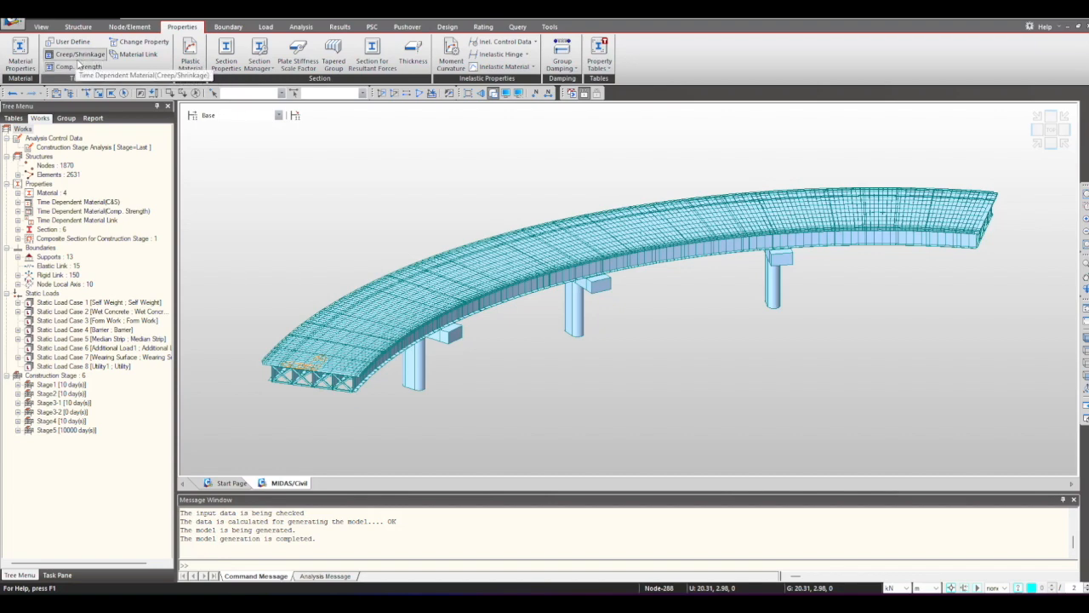
left_click(80, 54)
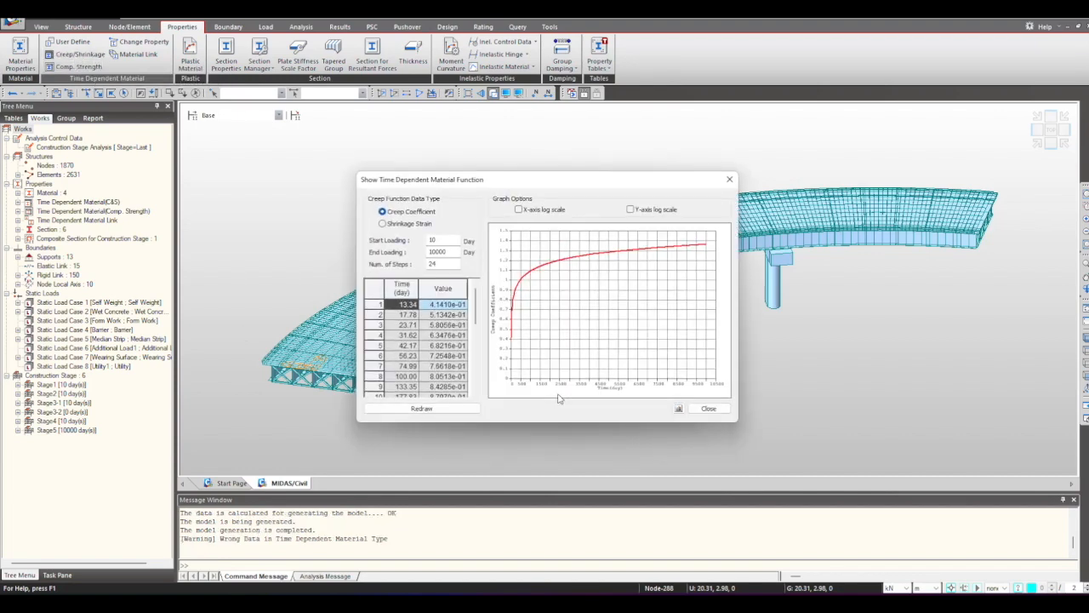
left_click(708, 408)
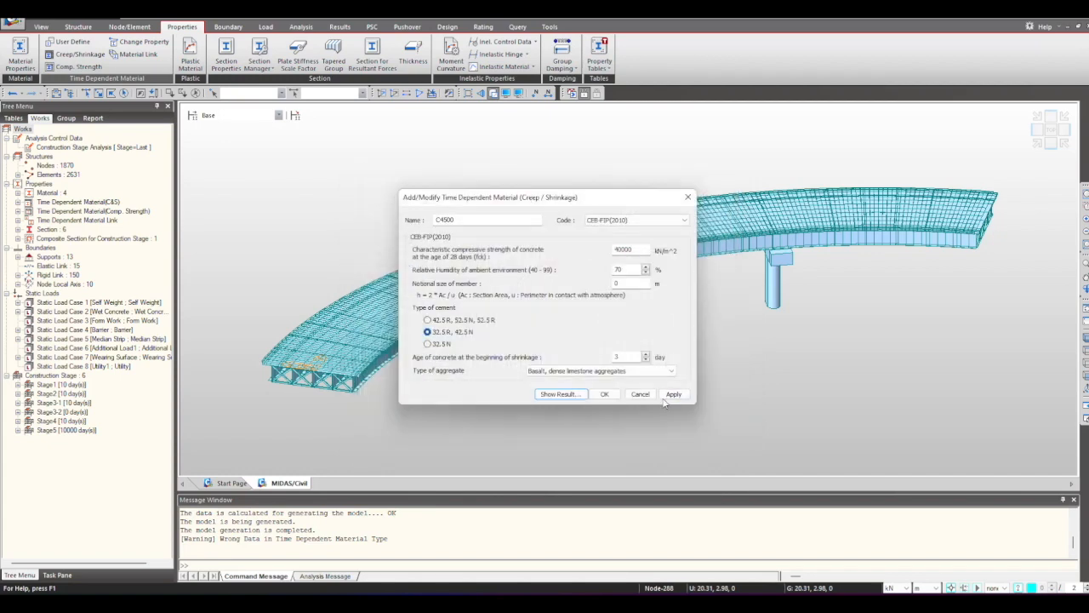
left_click(673, 394)
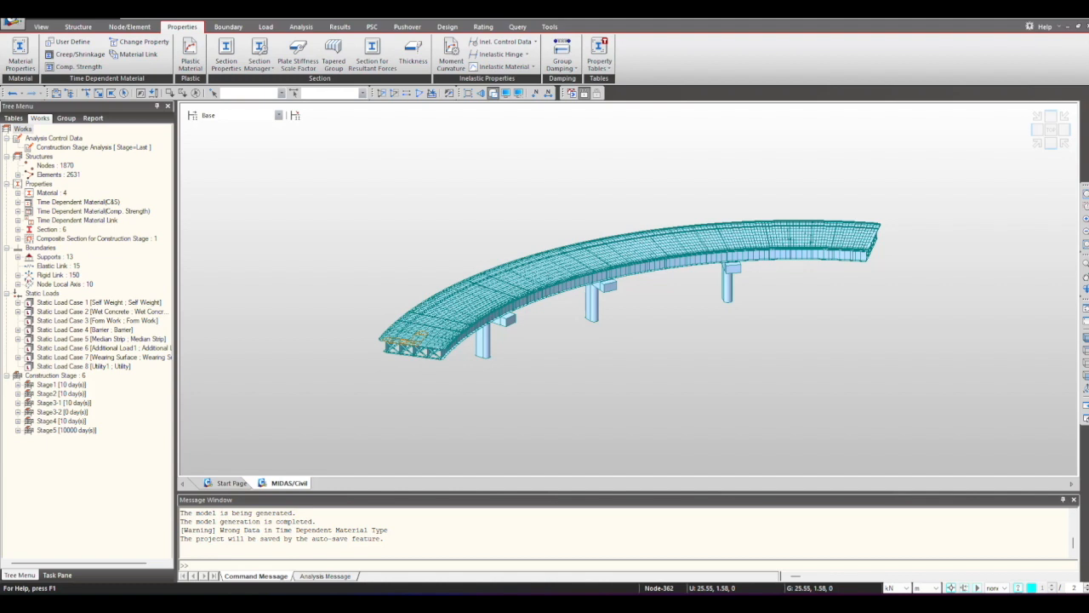
mouse_move(468, 271)
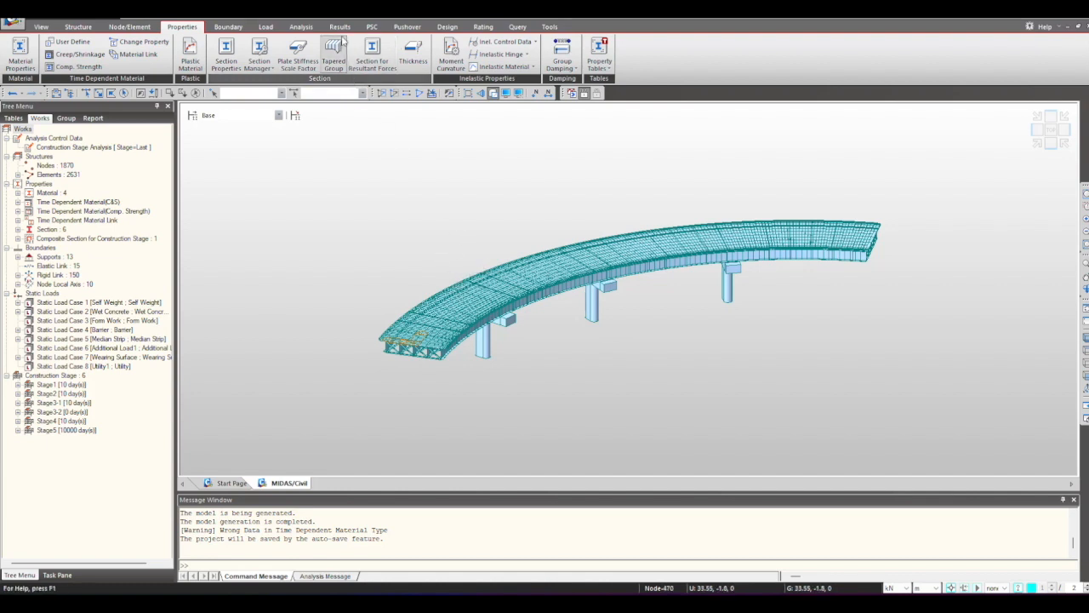
left_click(371, 26)
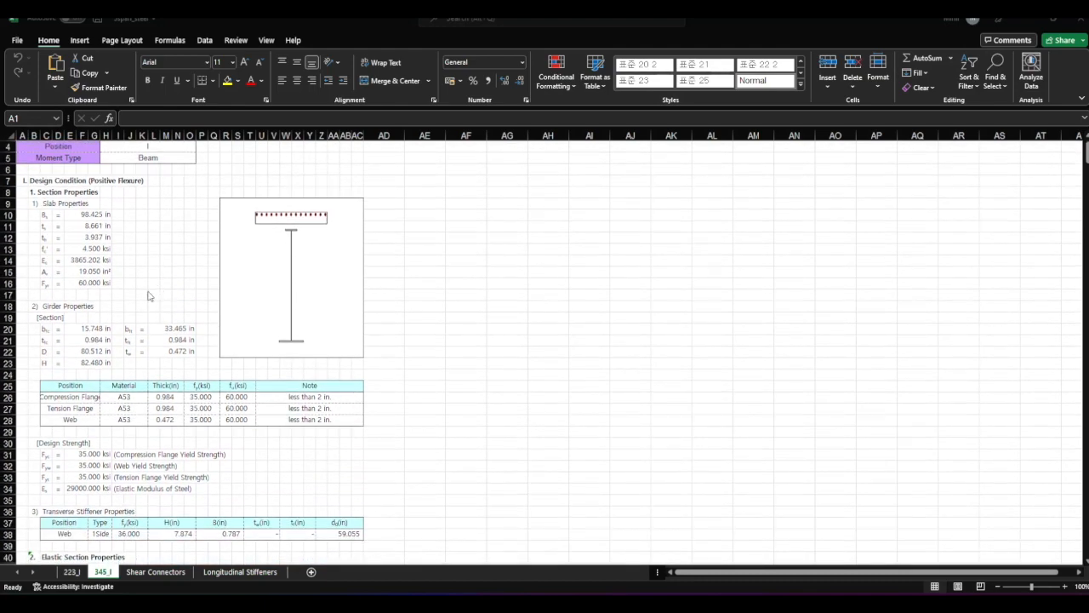
scroll("down", 3)
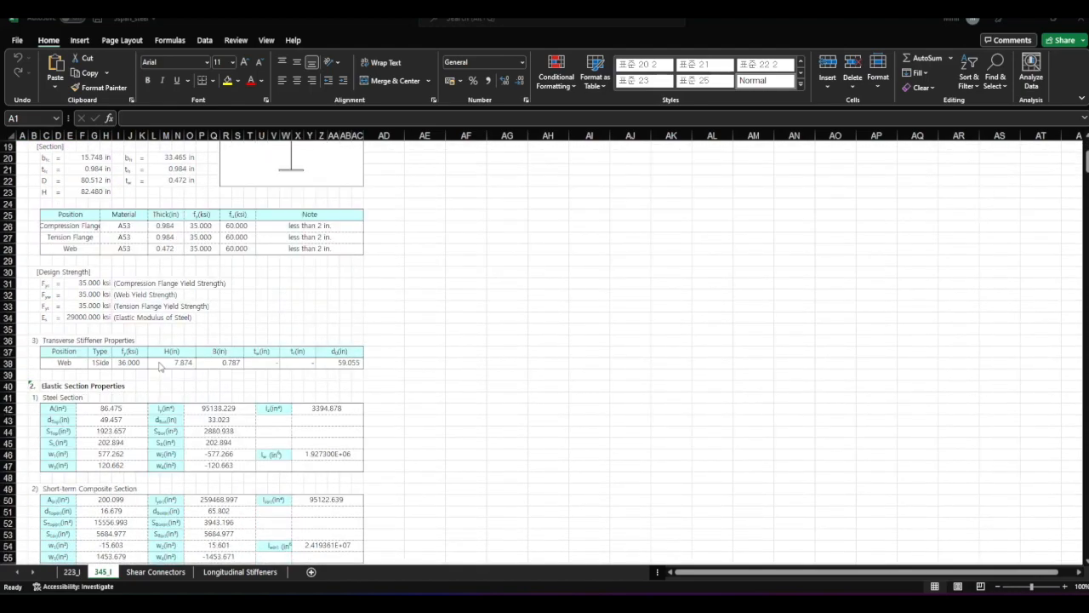
scroll("down", 3)
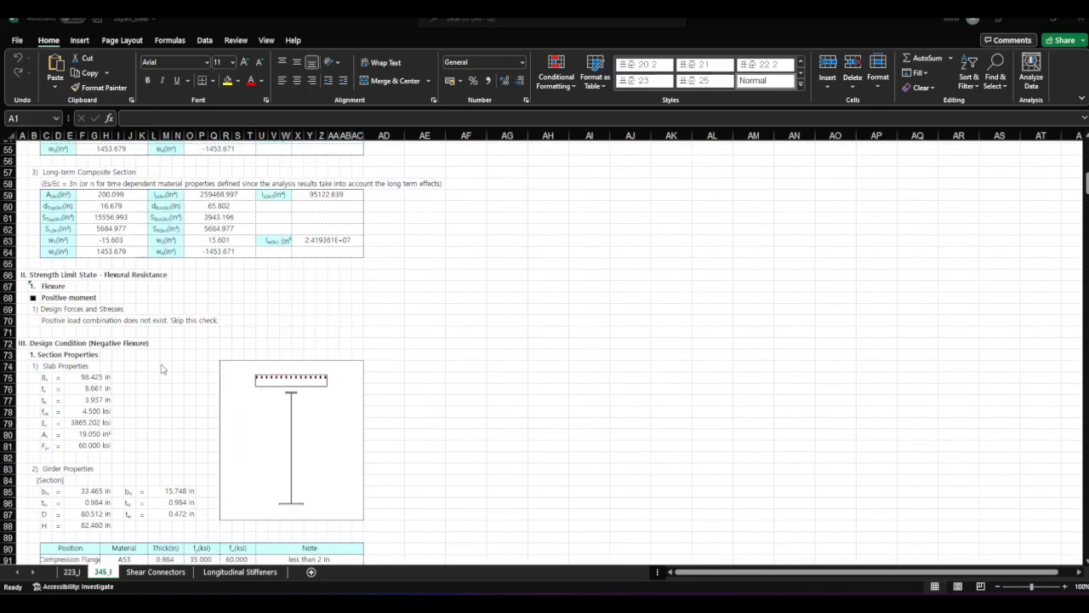
scroll("down", 3)
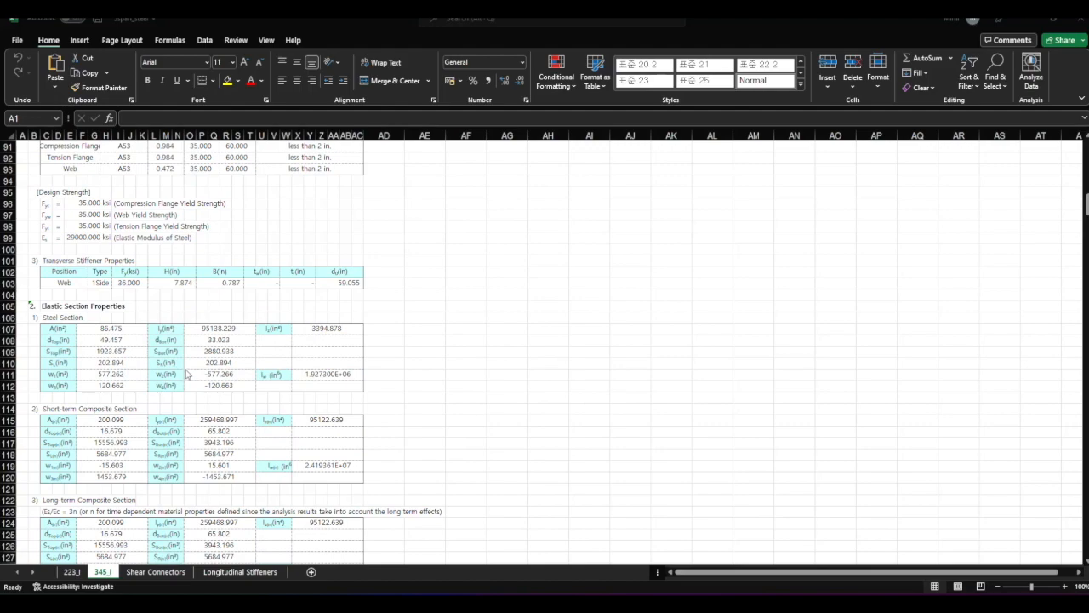
scroll("down", 3)
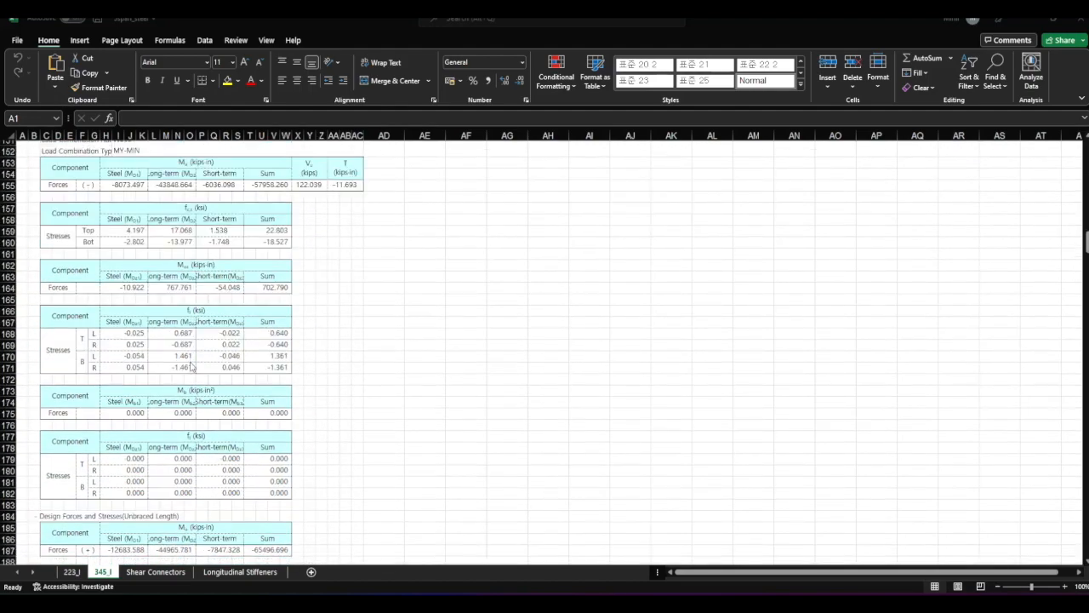
scroll("down", 3)
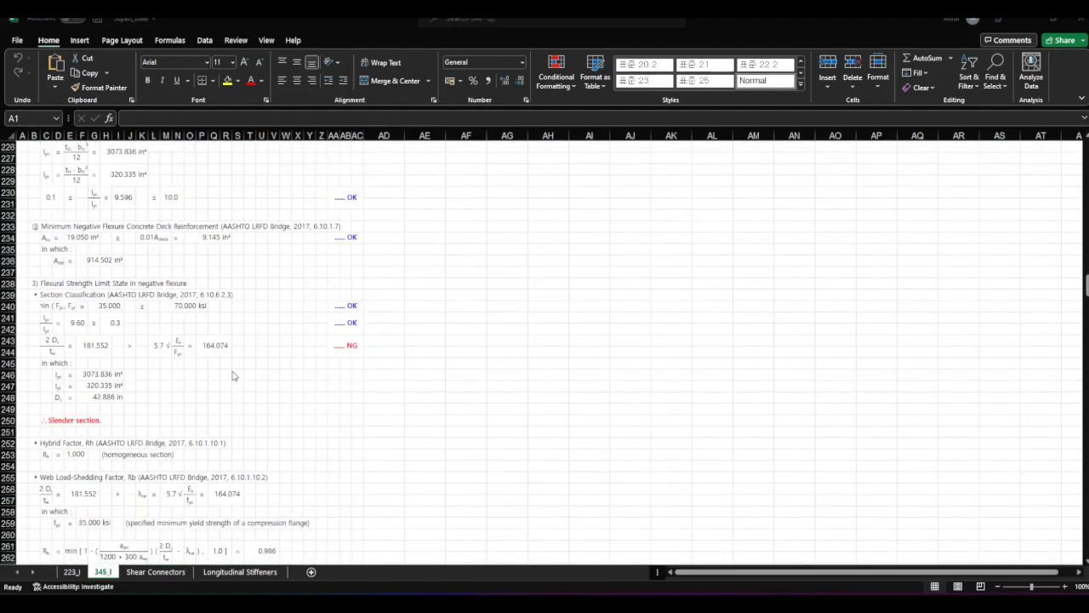
scroll("down", 3)
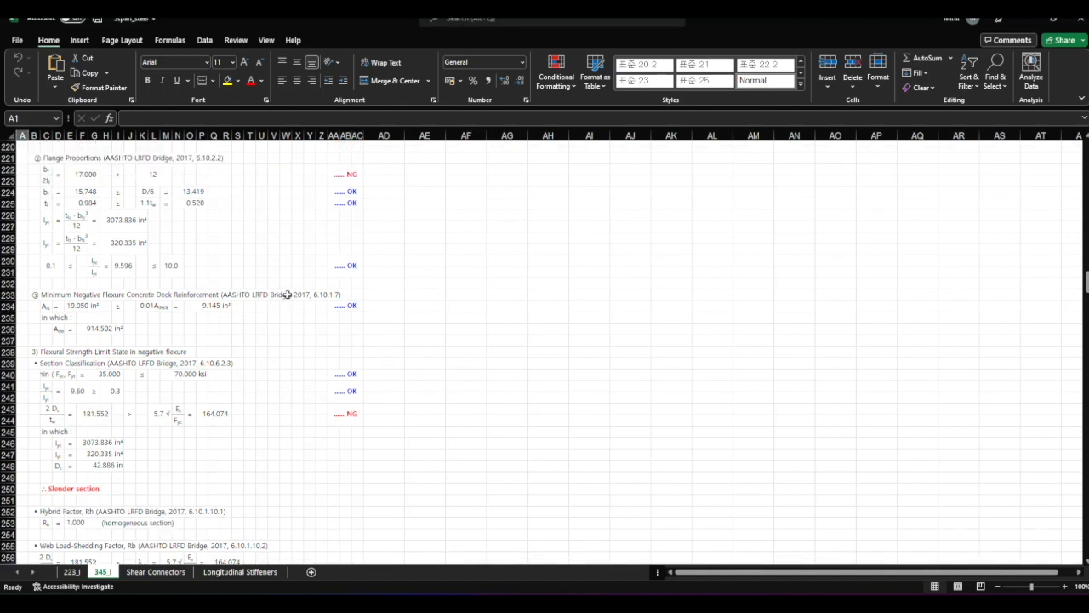
left_click(285, 296)
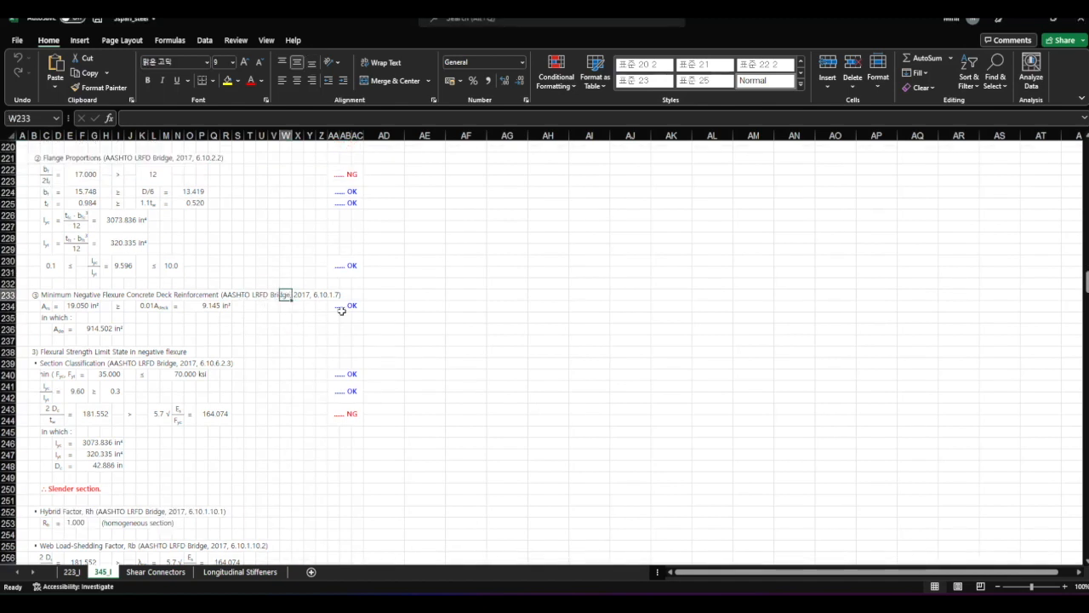
left_click(345, 374)
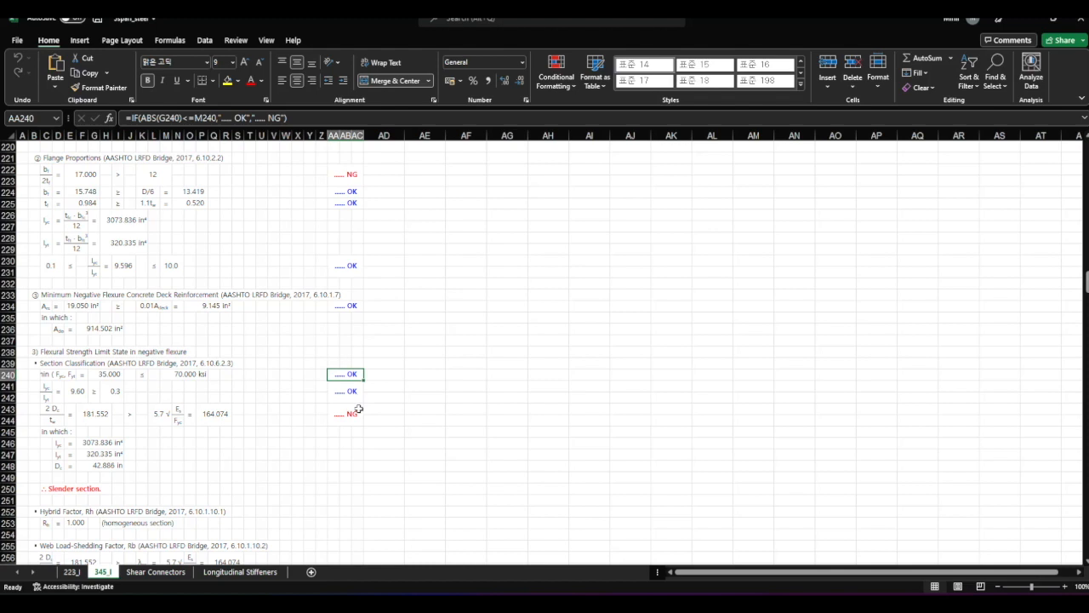
left_click(346, 414)
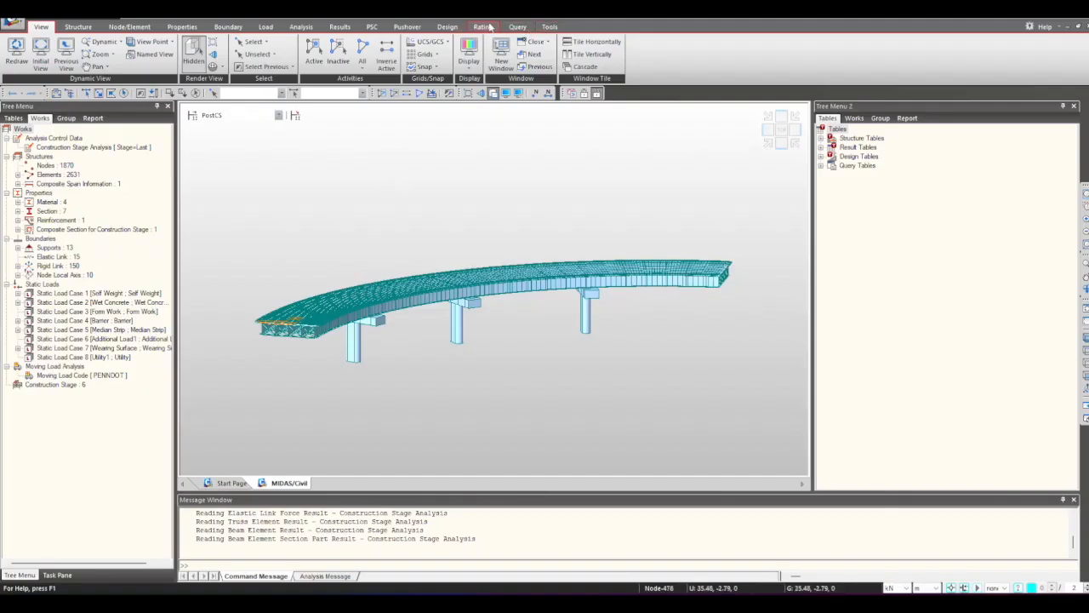
Browse the Rating tab's bridge rating codes, keeping AASHTO-LRFR19 for steel and PSC bridges
left_click(483, 26)
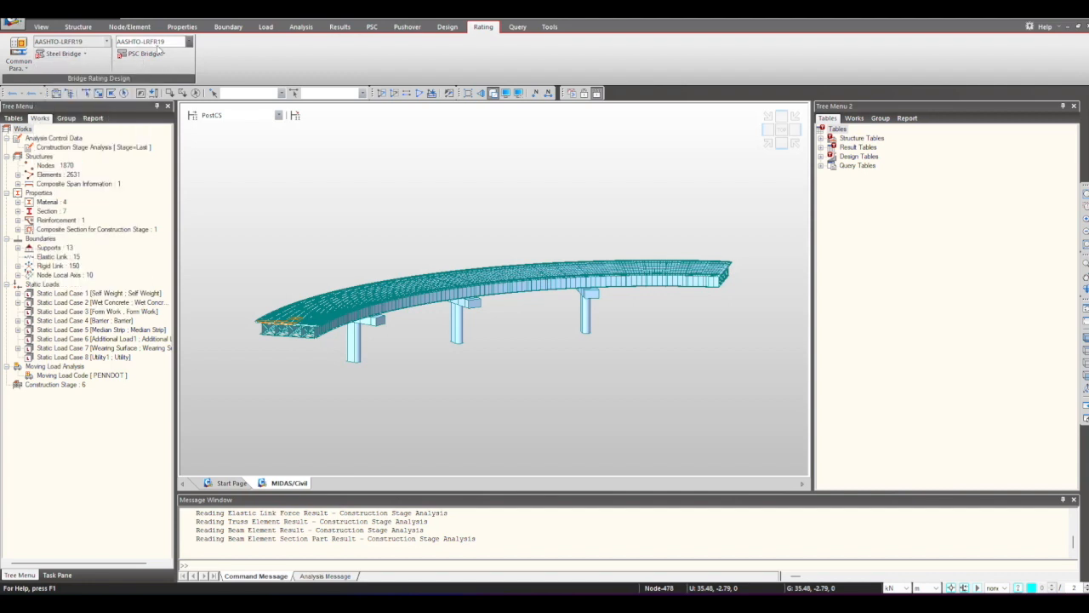
mouse_move(140, 53)
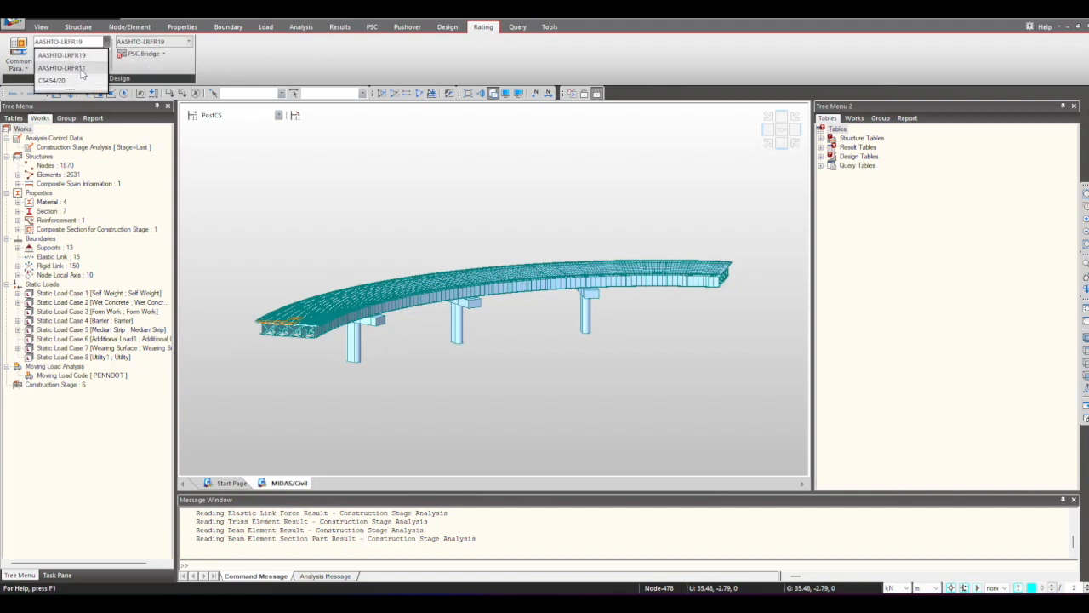
left_click(62, 56)
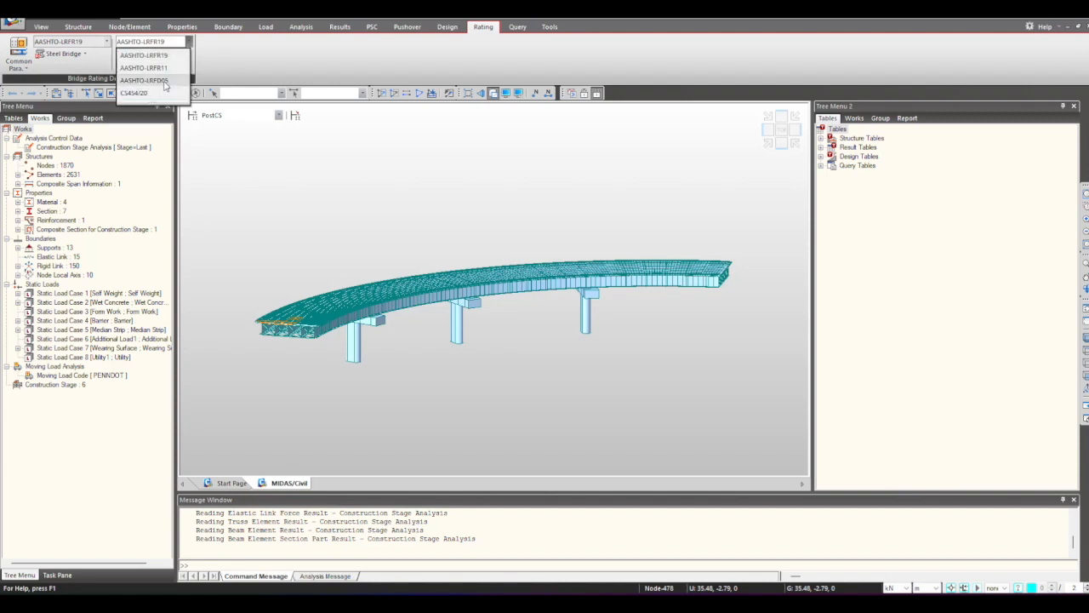
left_click(143, 56)
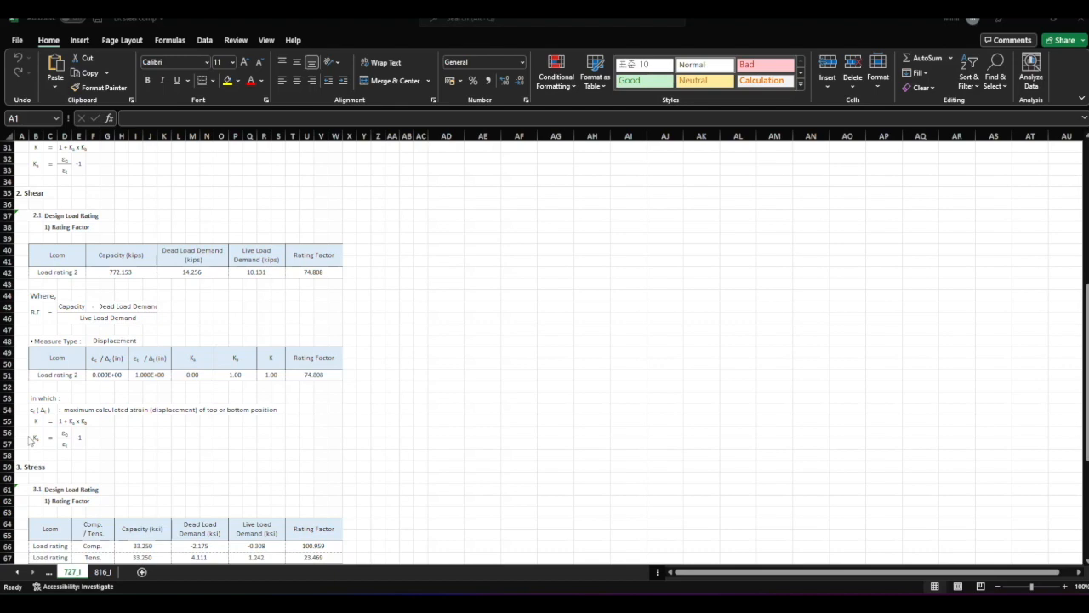
scroll("up", 3)
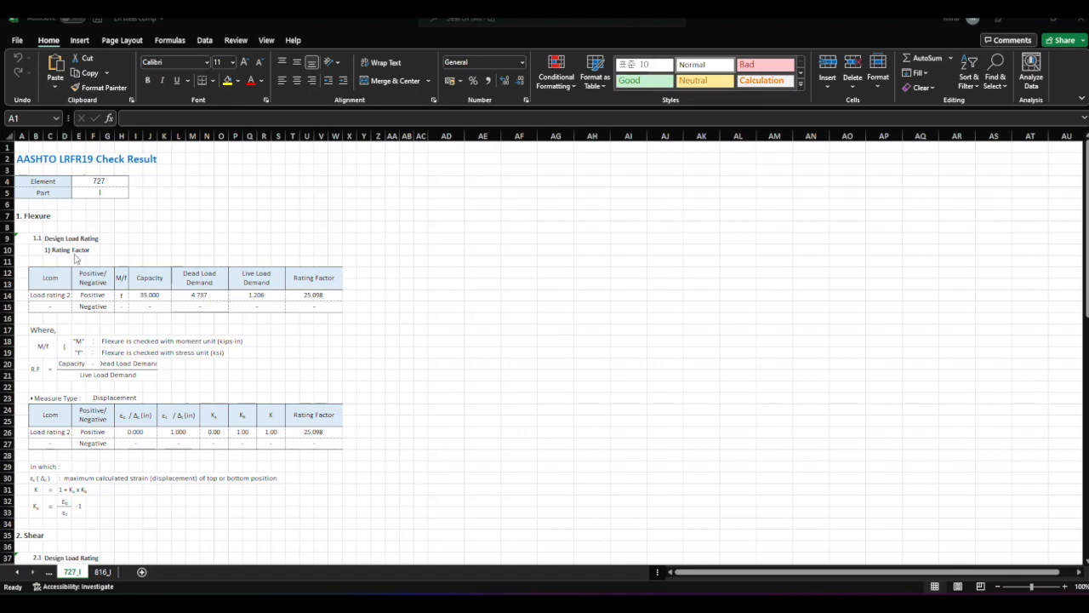
scroll("down", 3)
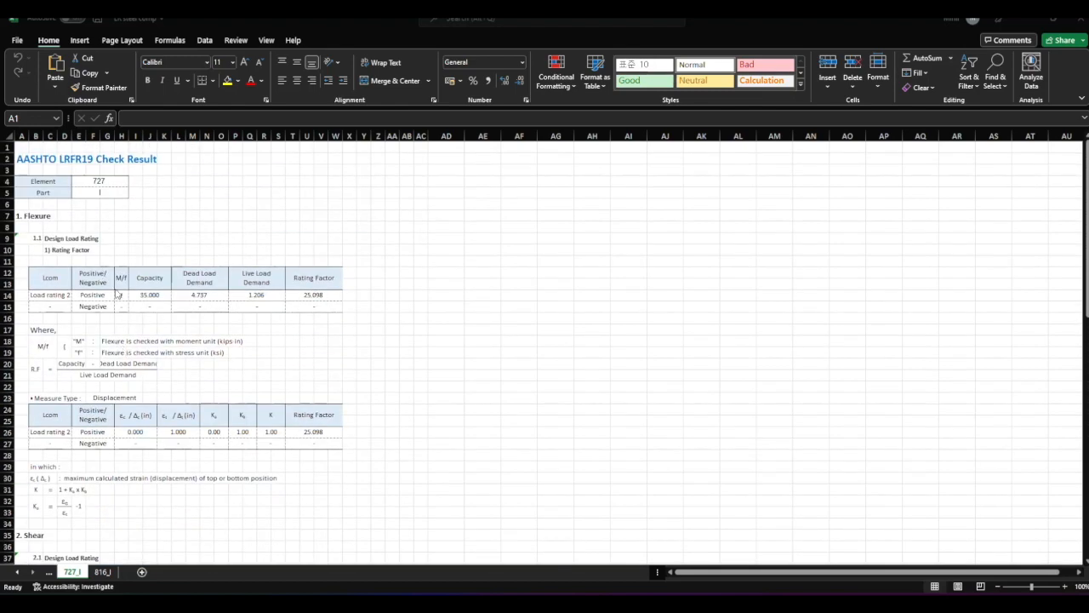
scroll("down", 3)
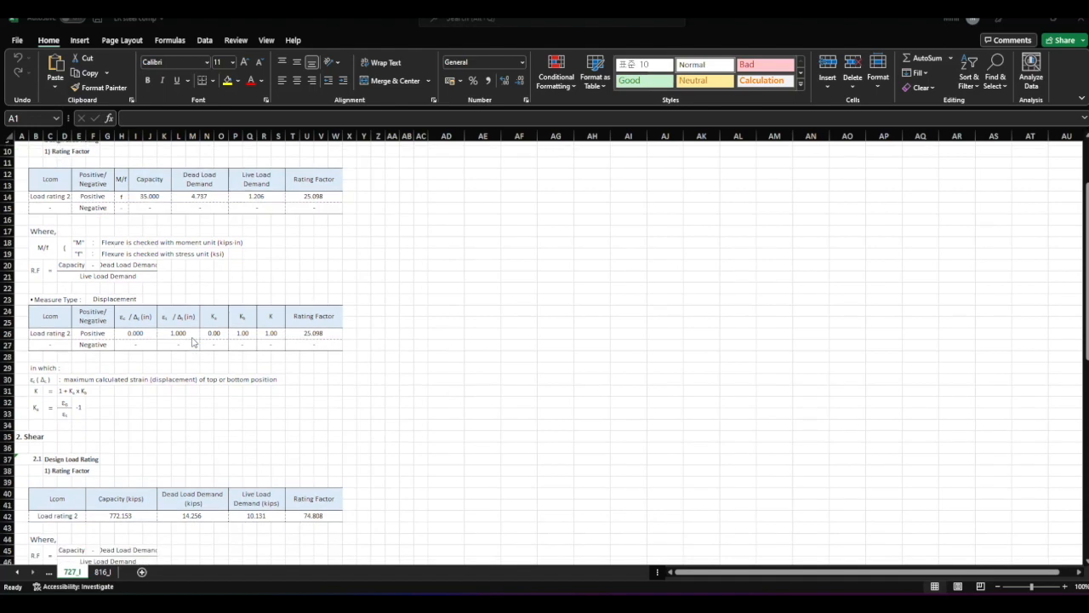
scroll("down", 3)
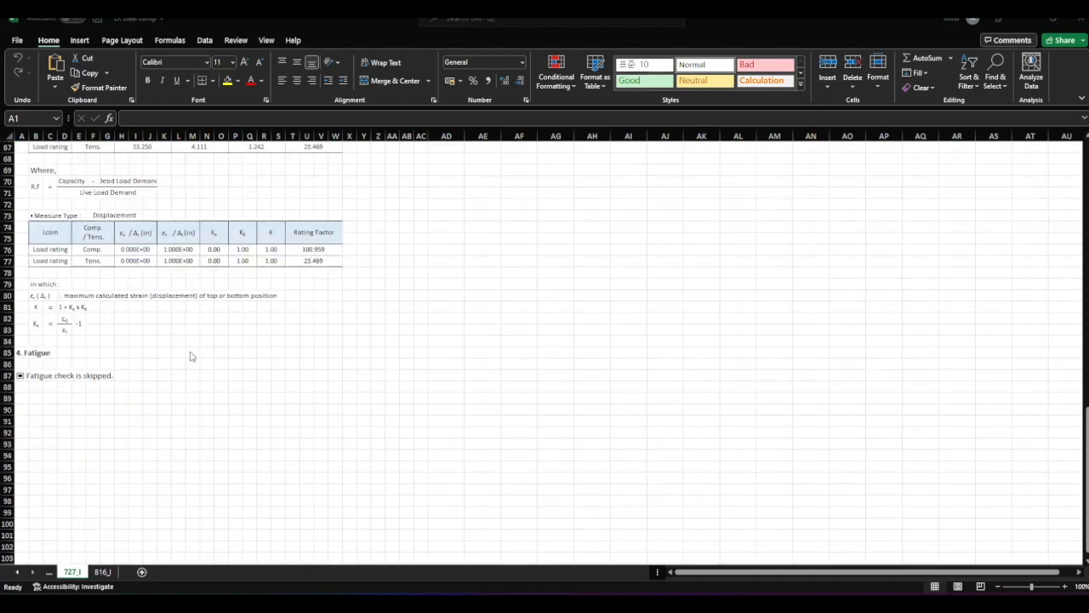